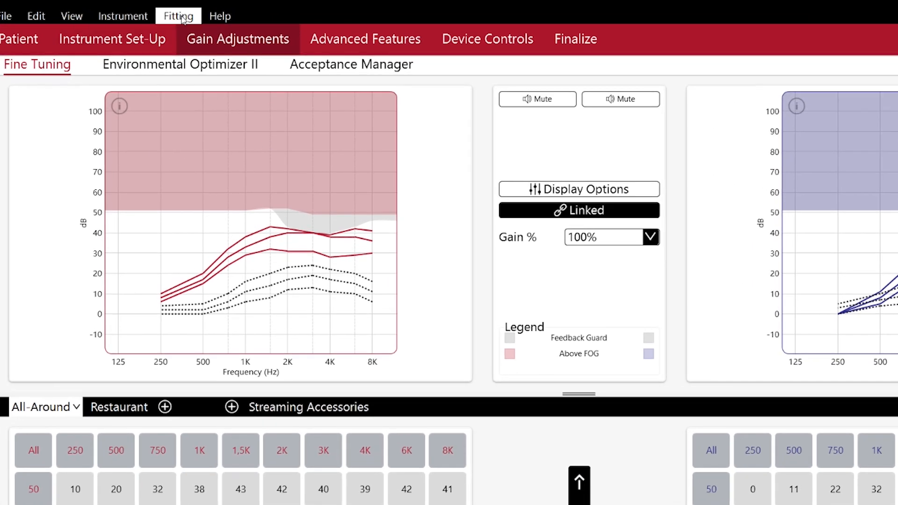
# Disable Enable Feedback Guard in the Fitting menu and raise overall gain one step for both ears
pyautogui.click(178, 16)
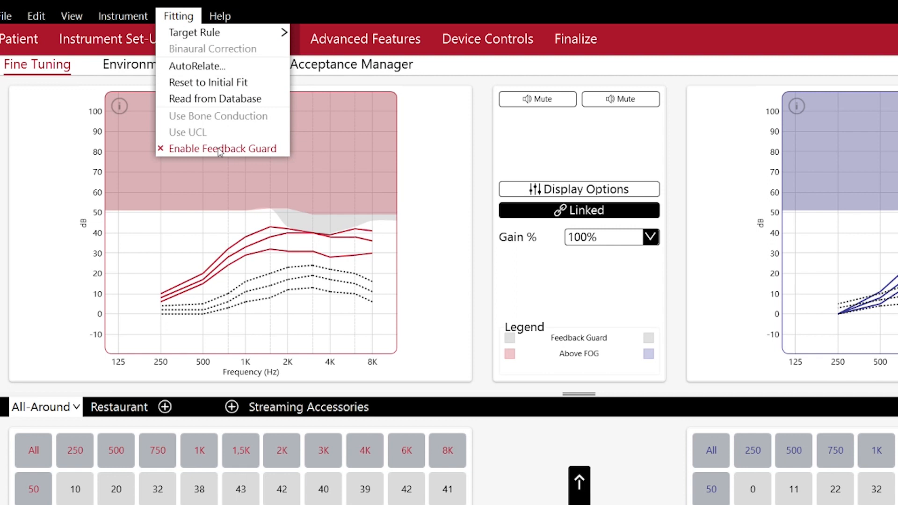
pyautogui.moveTo(240, 152)
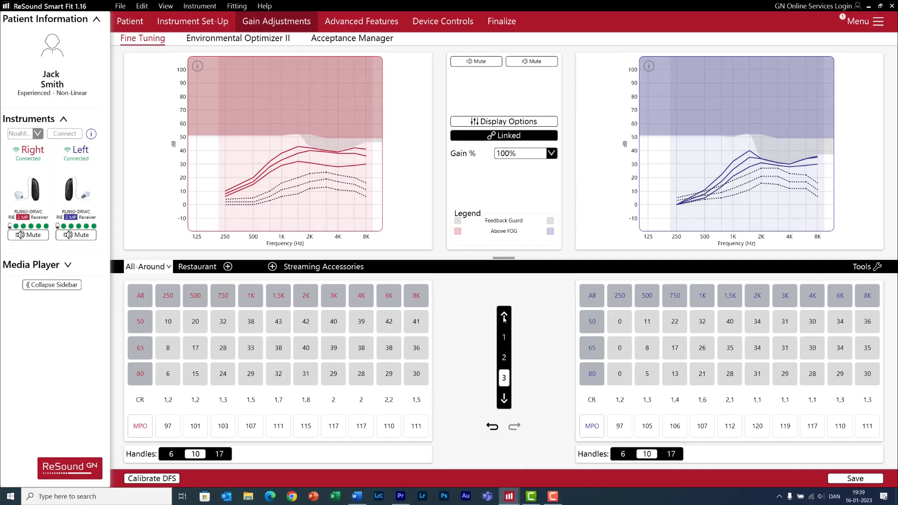
pyautogui.click(503, 316)
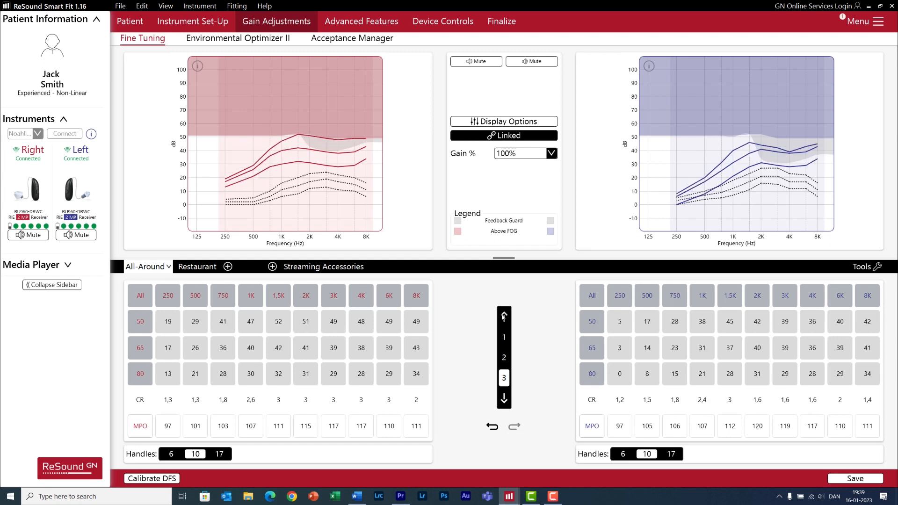